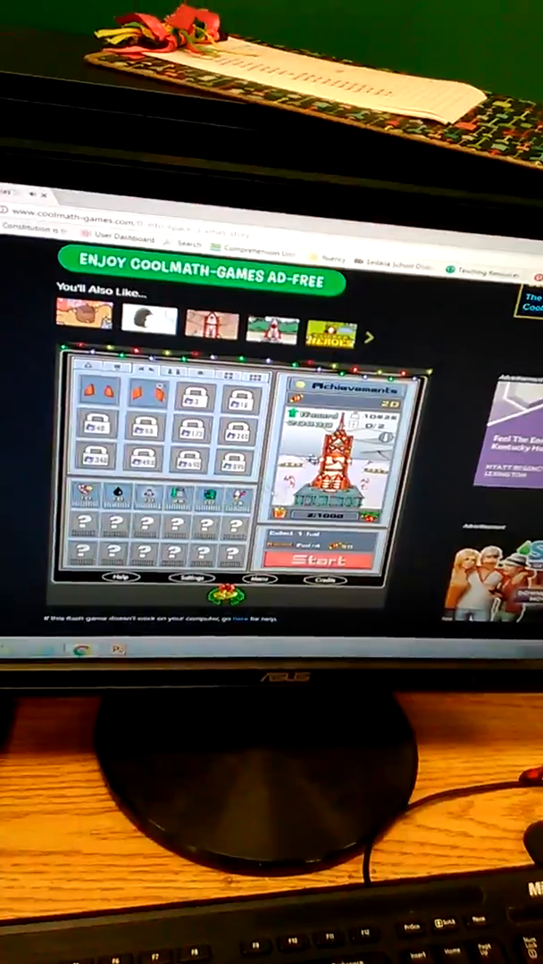
- Launch a rocket flight that climbs to 20k ft before falling to the results summary
click(313, 558)
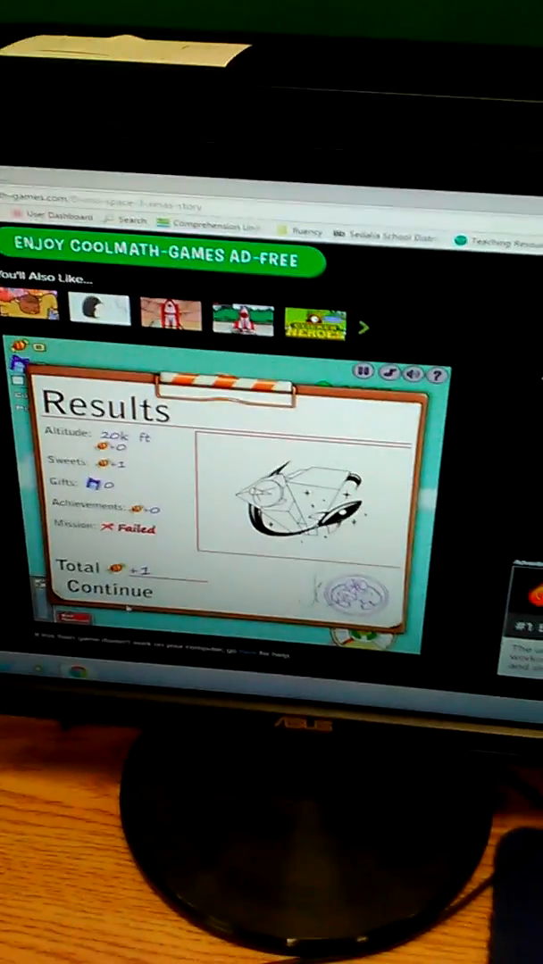
click(107, 591)
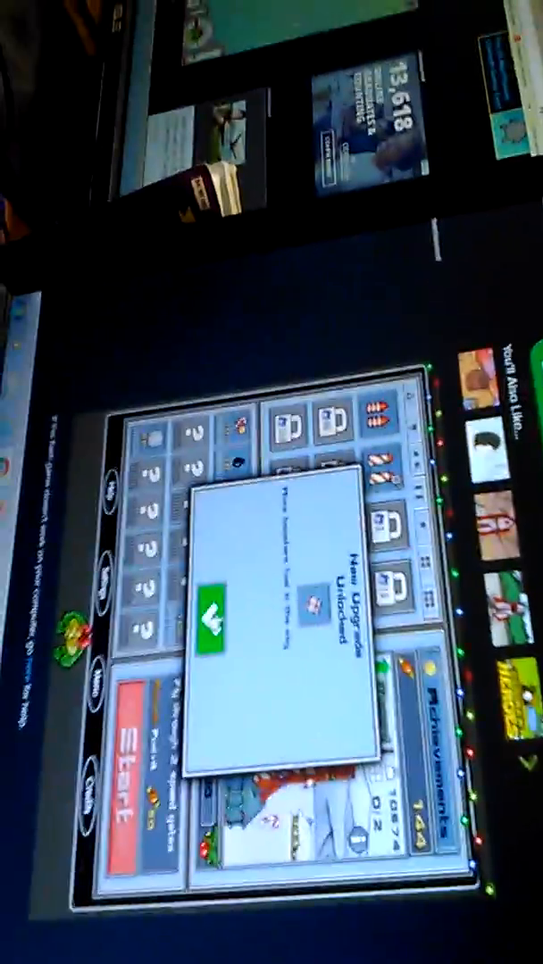
- Accept the New Upgrade Unlocked notice via its green checkmark, returning to the shop
click(210, 616)
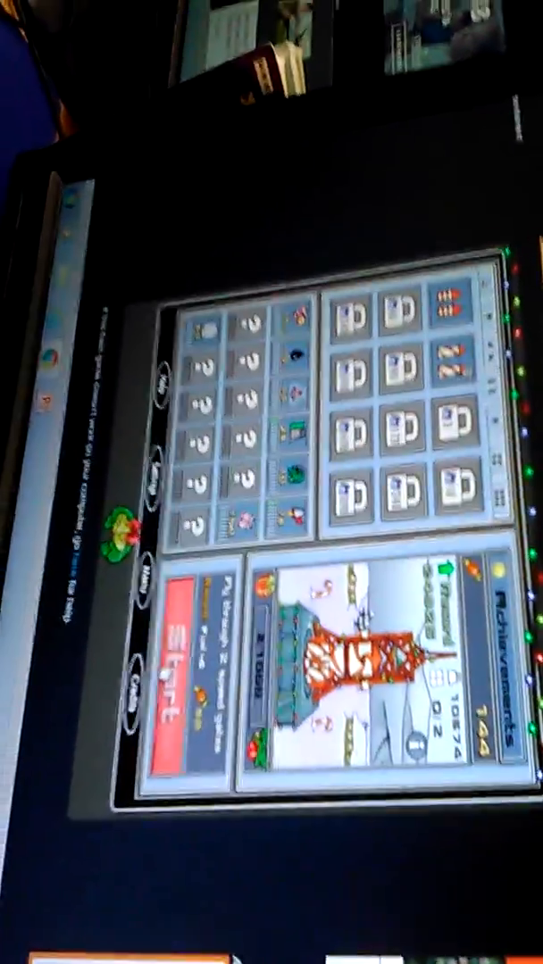